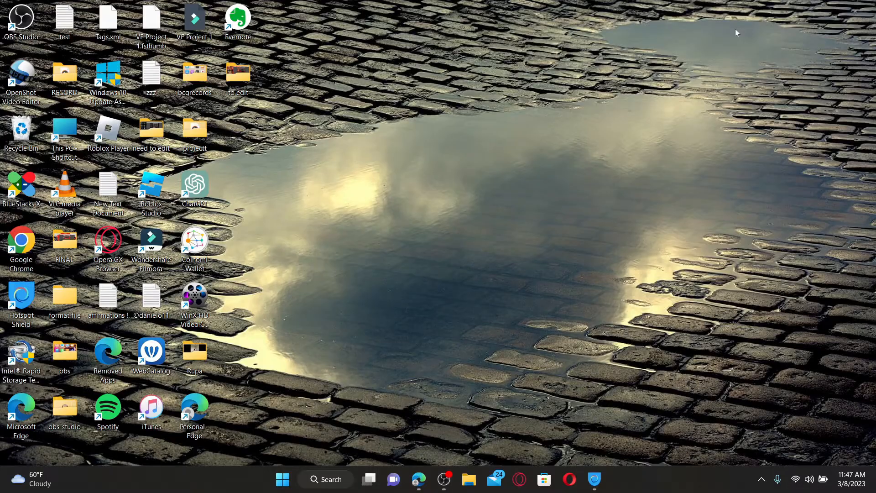
mouse_move(549, 221)
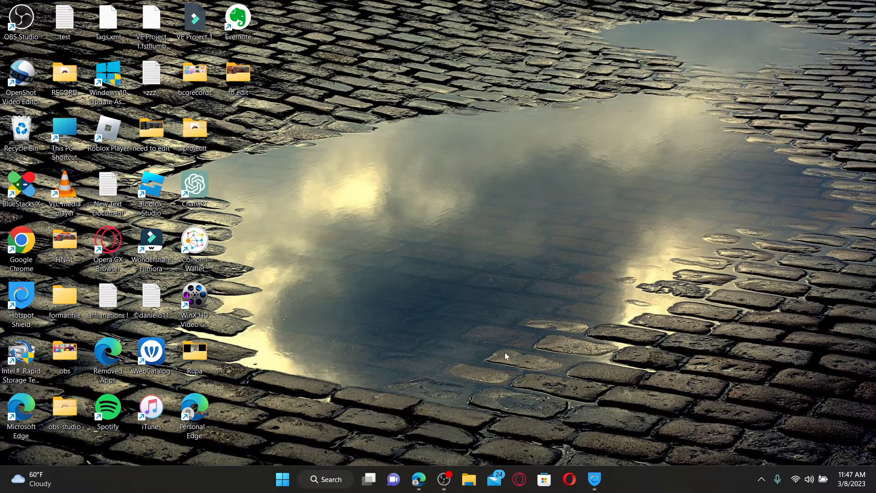
left_click(418, 479)
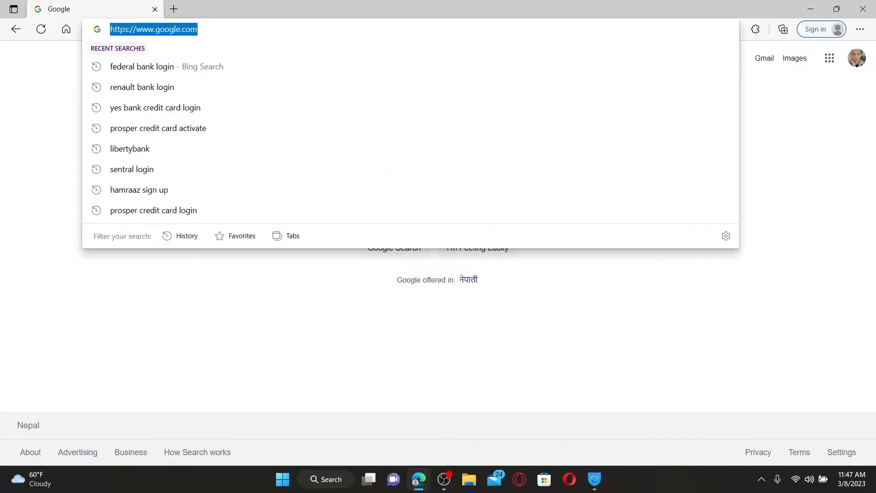
type("www.federalbank.co.in")
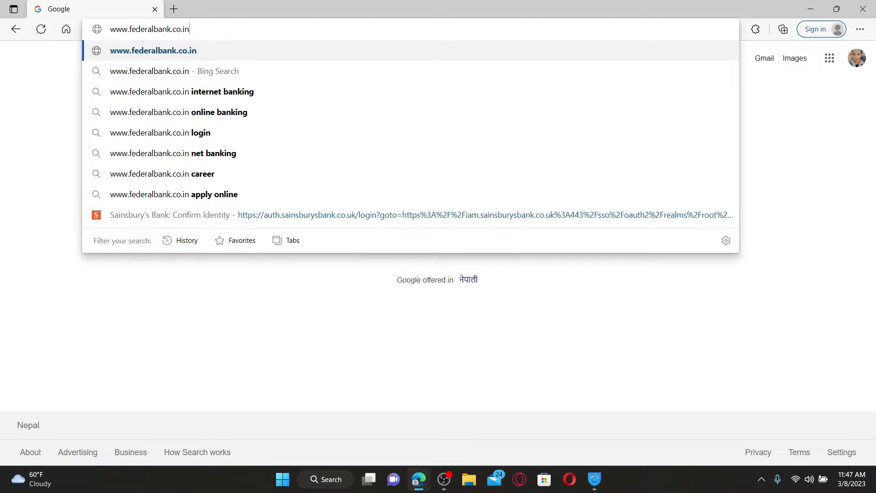
key("Enter")
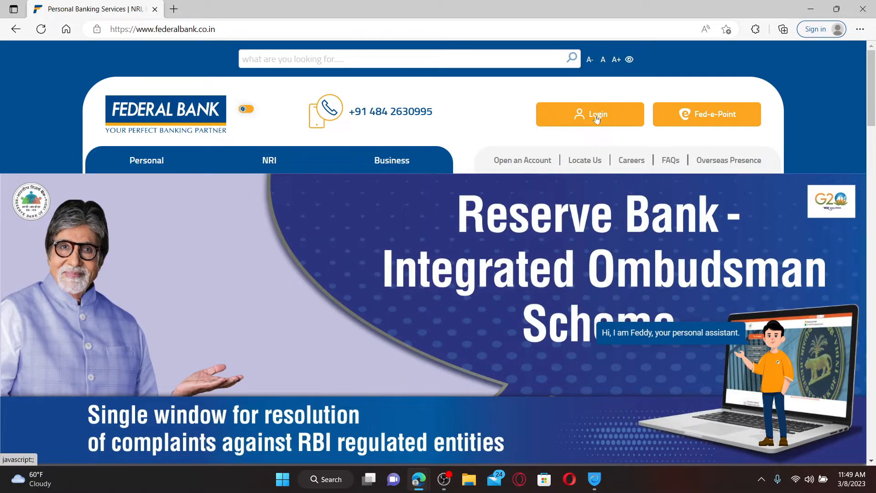
- Choose Net Banking from the homepage Login menu to open FedNet in a new tab
left_click(589, 114)
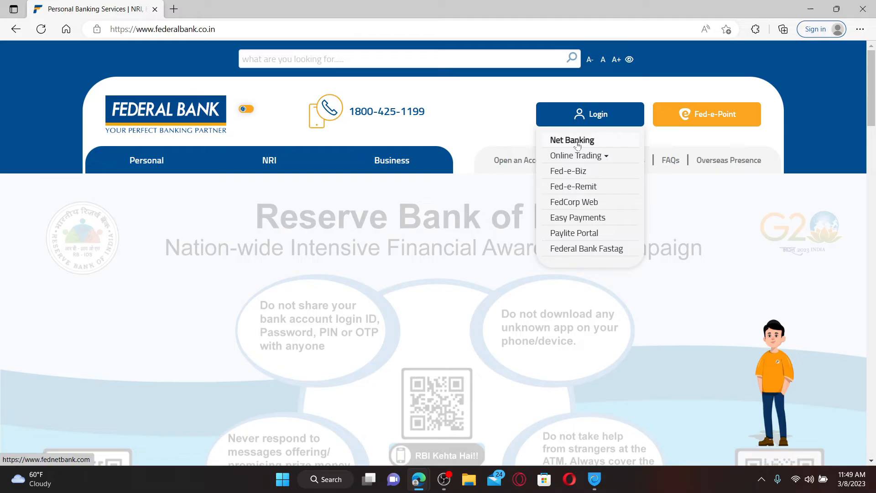
left_click(571, 140)
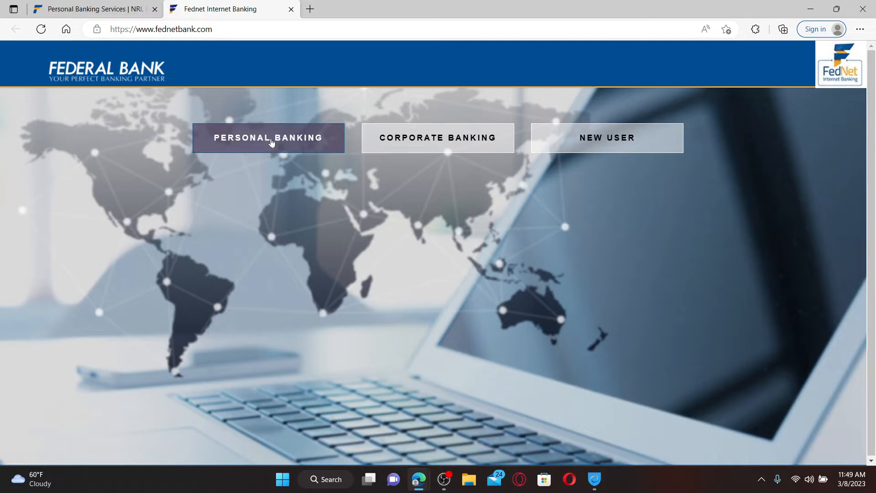
mouse_move(437, 137)
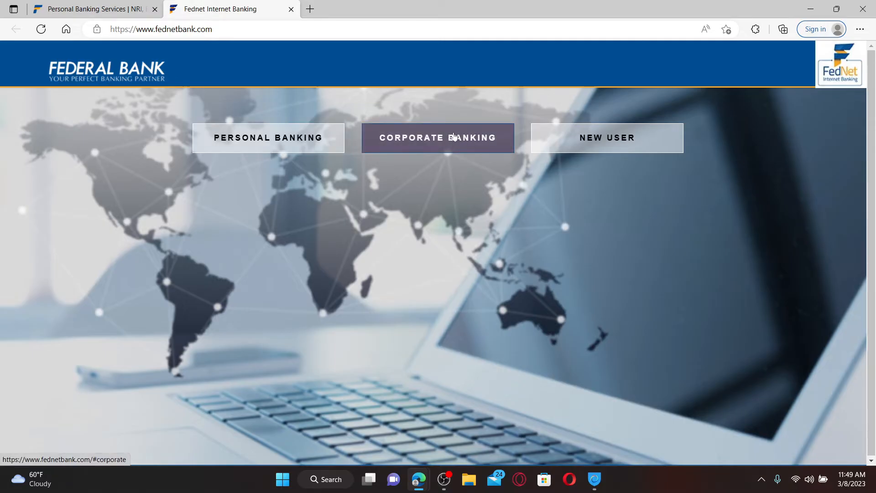
mouse_move(602, 157)
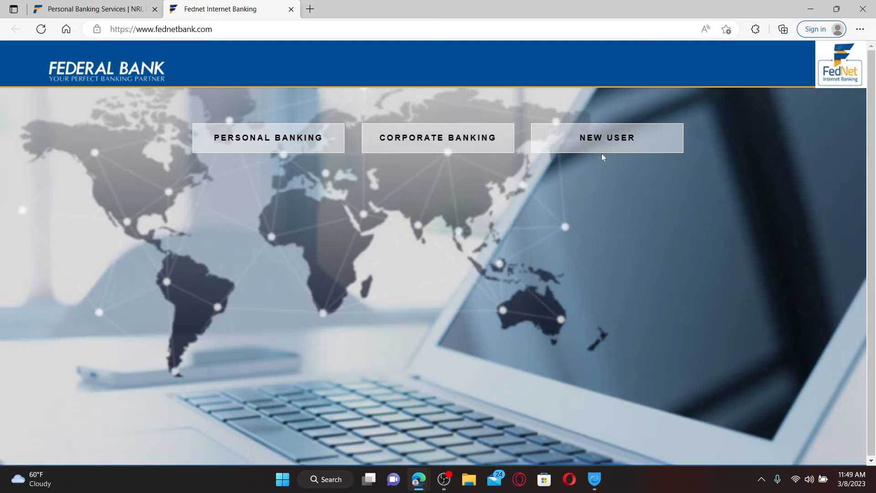
mouse_move(607, 137)
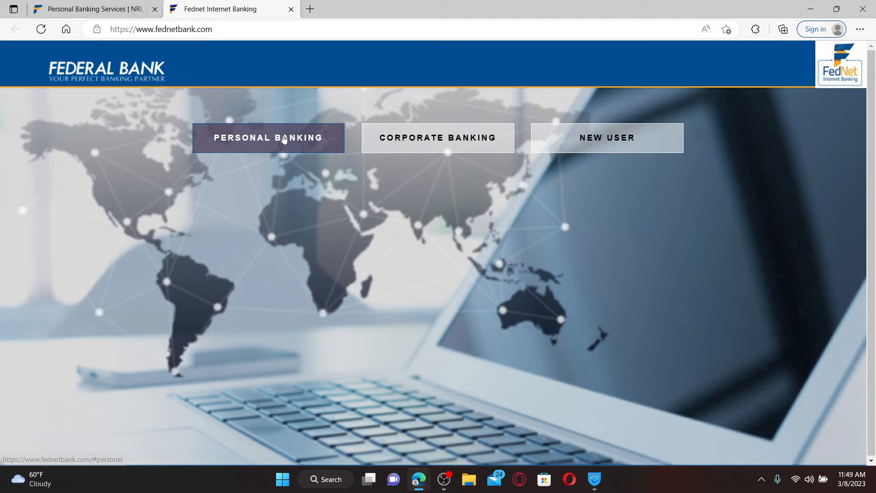
- Pick Personal Banking and continue past the security checks to the login form
left_click(268, 137)
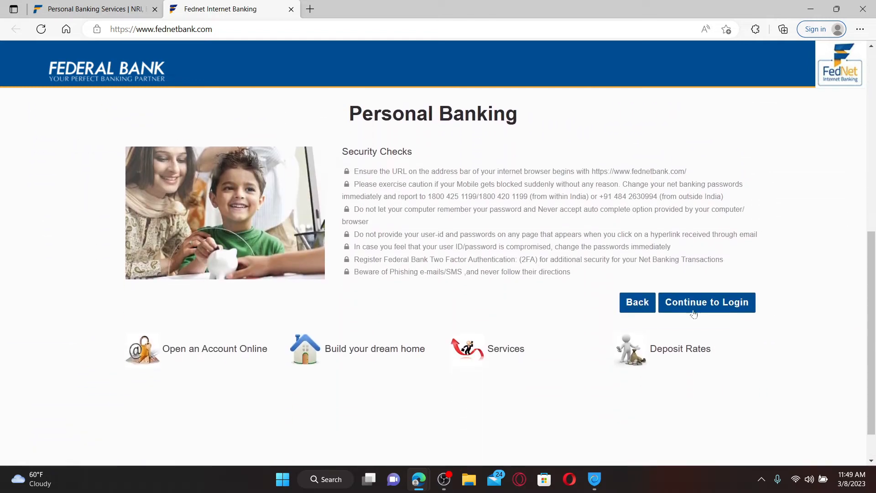
left_click(706, 302)
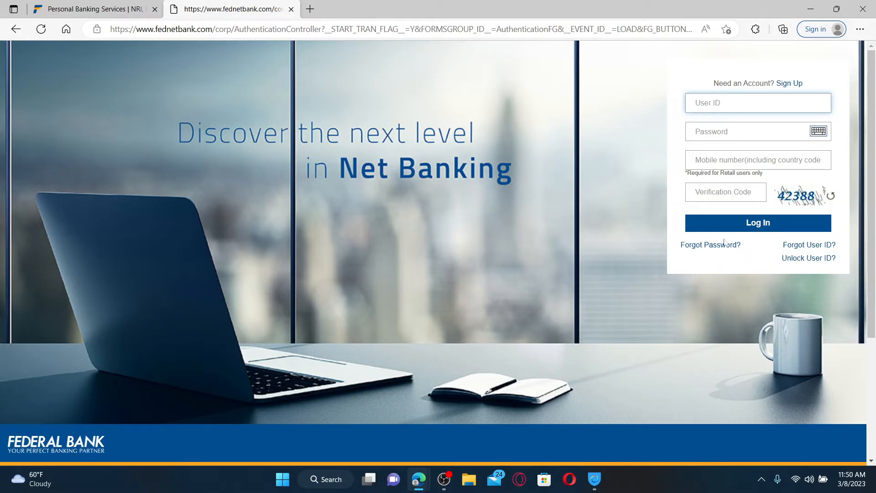
left_click(756, 102)
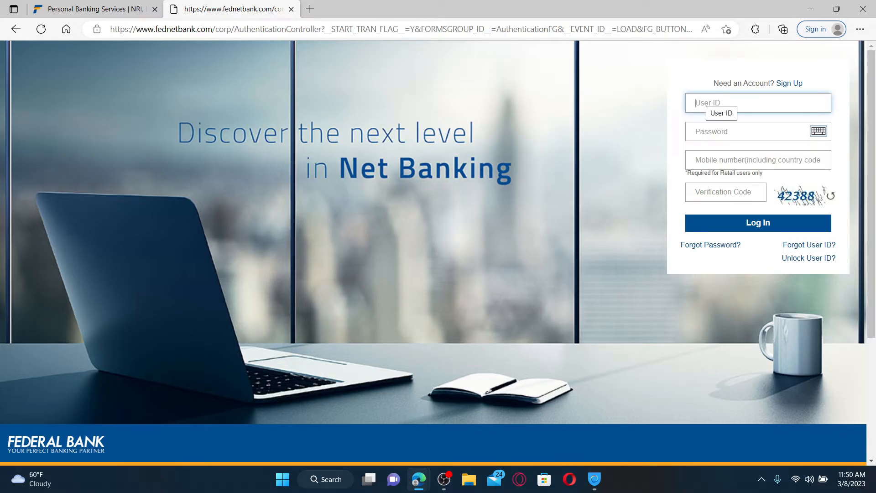
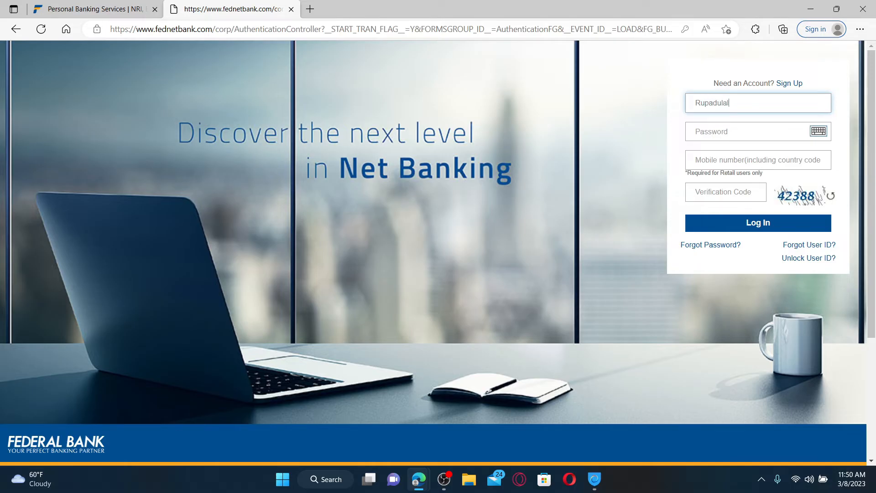
left_click(748, 132)
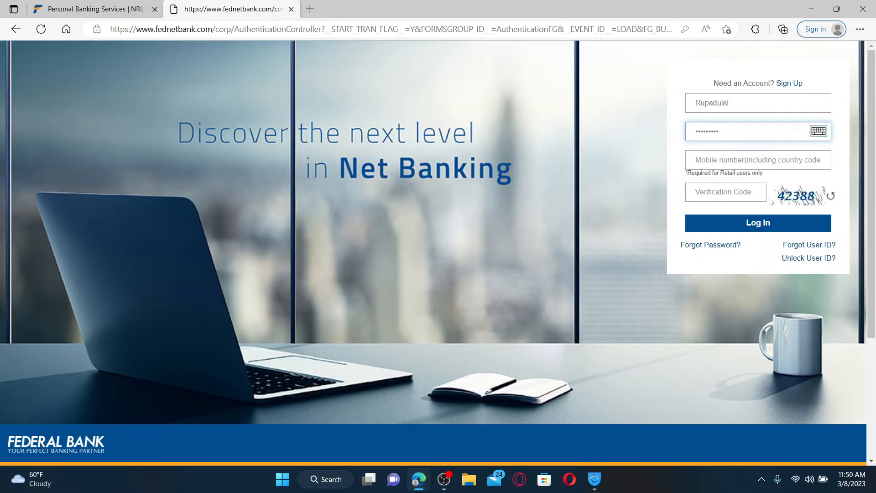
left_click(757, 160)
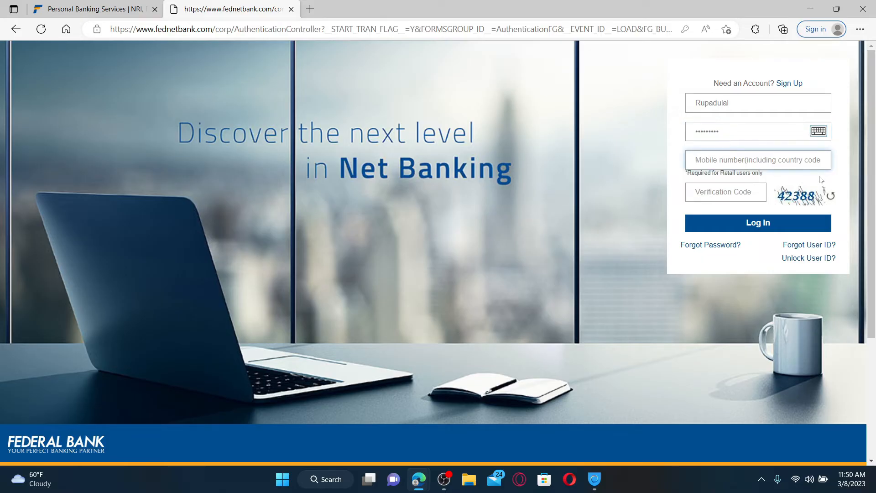
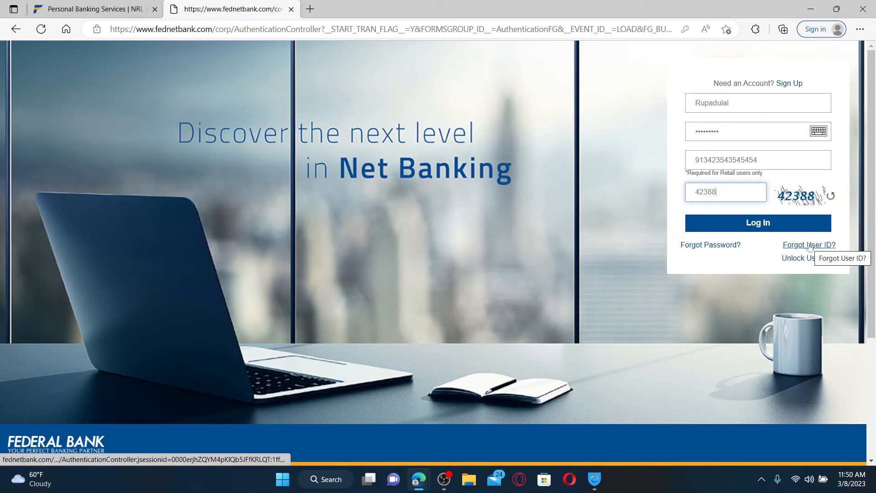
mouse_move(836, 170)
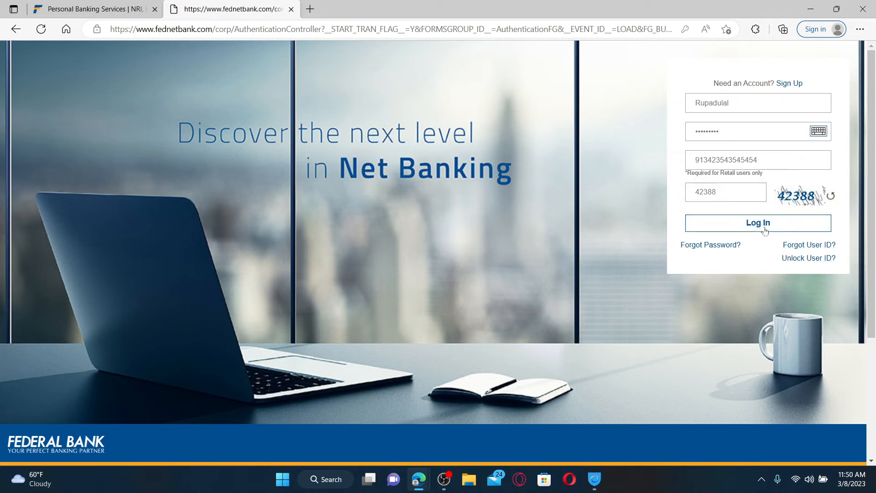
mouse_move(762, 229)
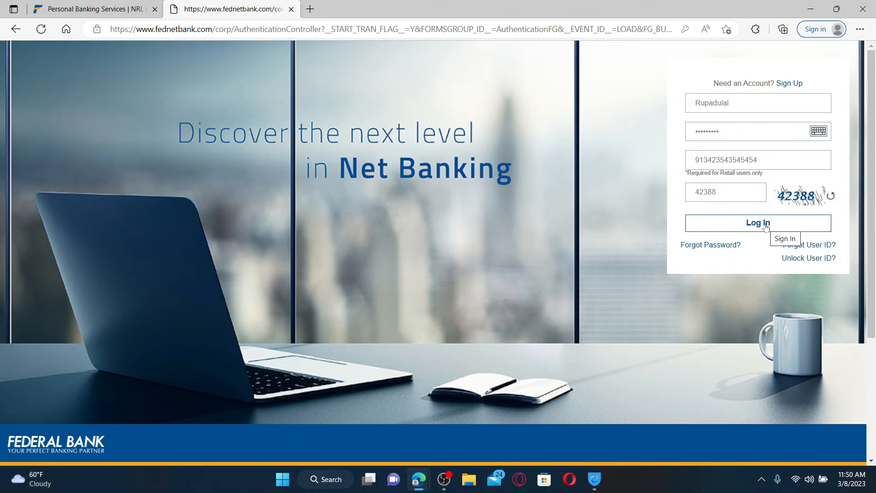
mouse_move(759, 223)
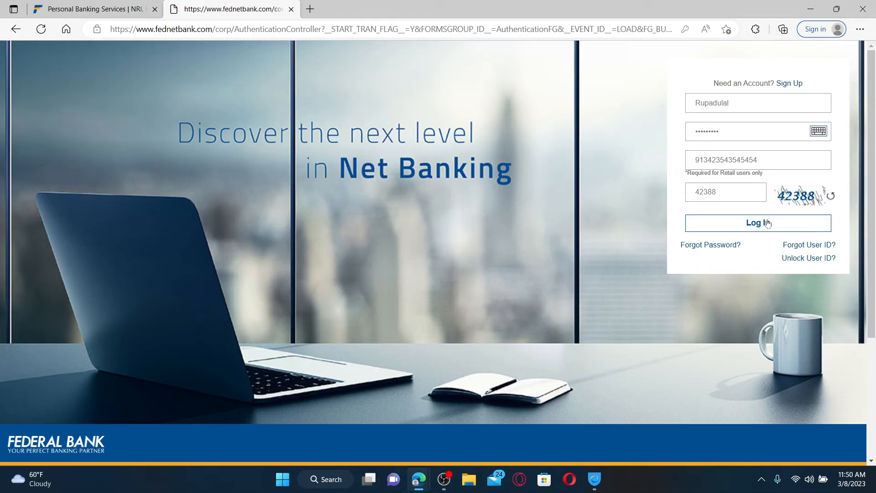
mouse_move(771, 223)
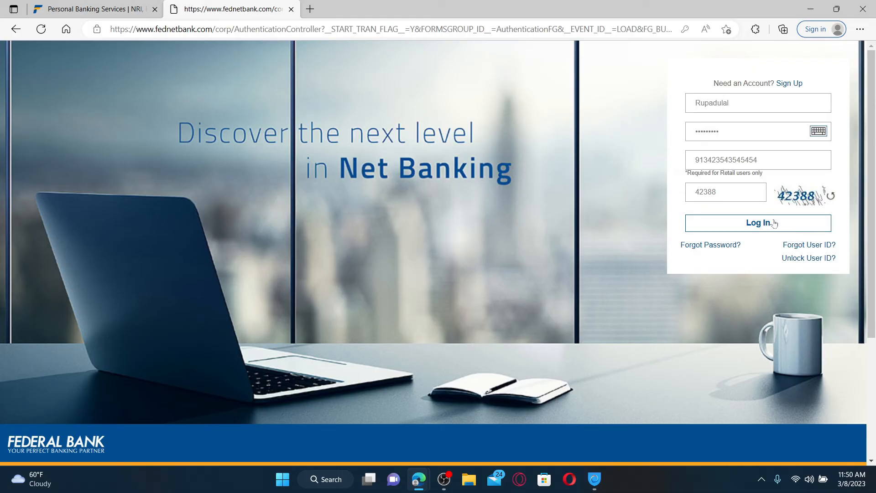